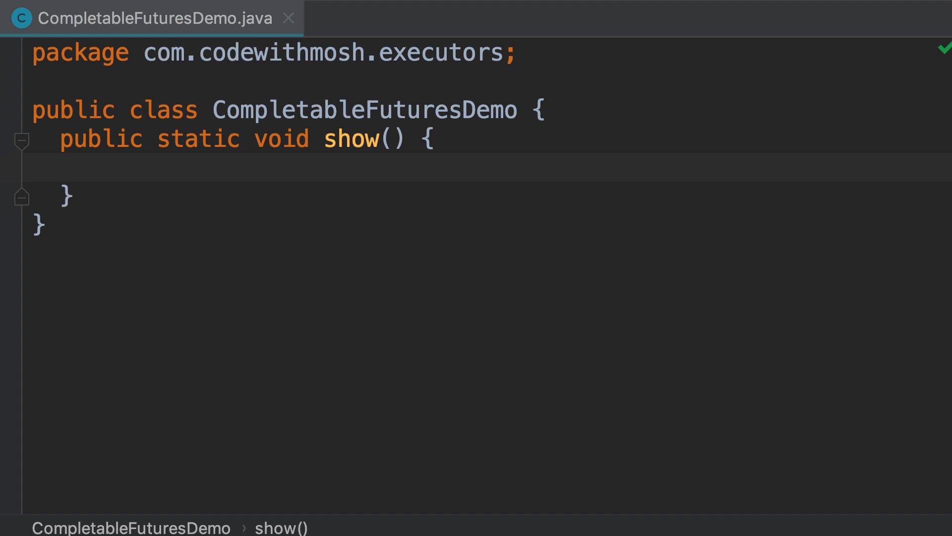
Step: Call CompletableFuture.supplyAsync with a lambda printing "Getting the current weather"
text(c)
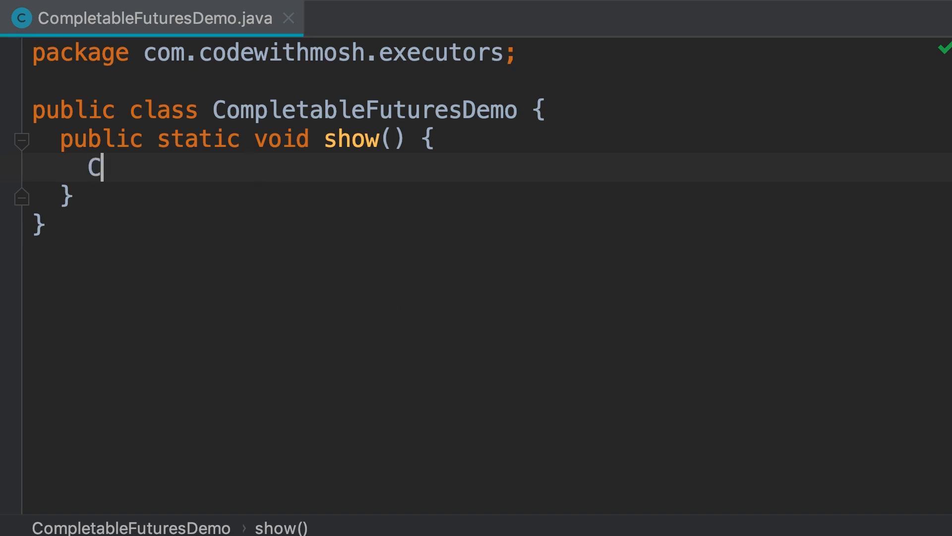
text(CompletableFuture)
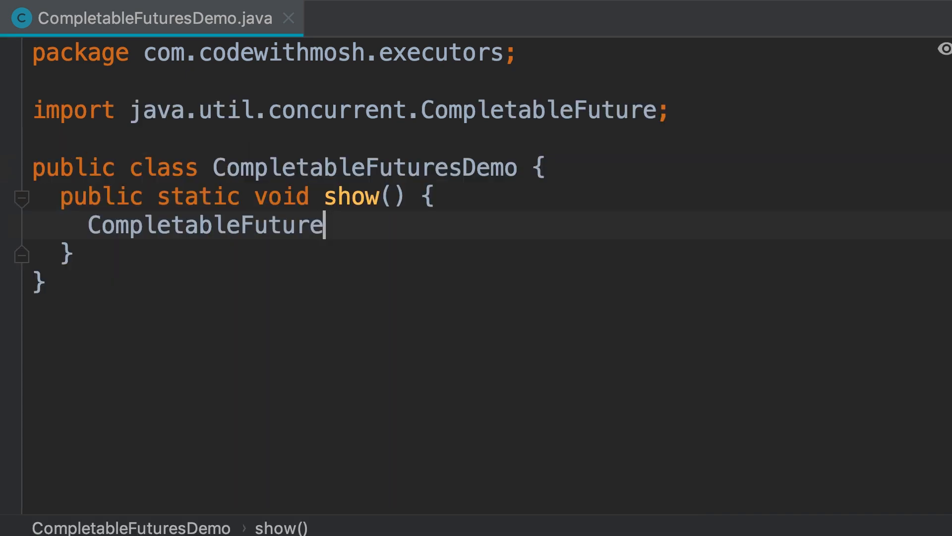
text(.supplyAsync())
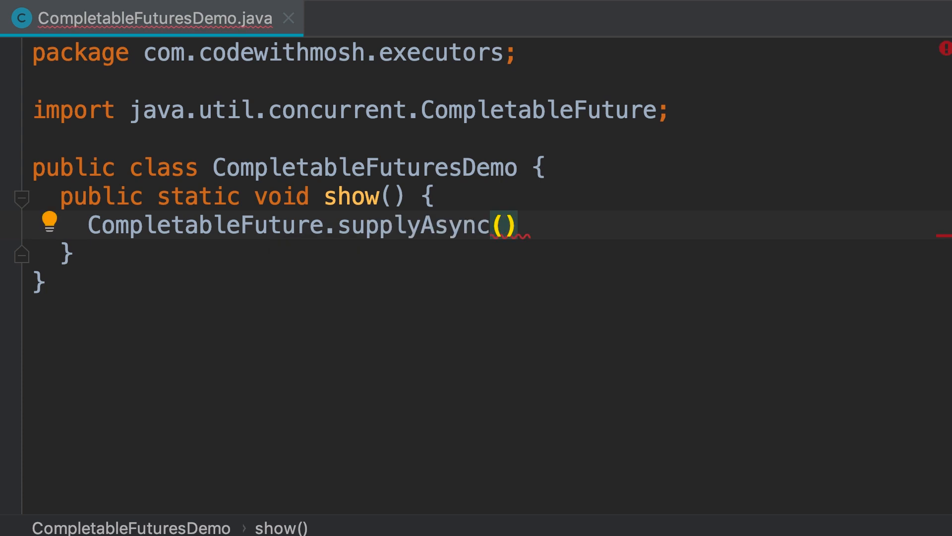
text(() -> ))
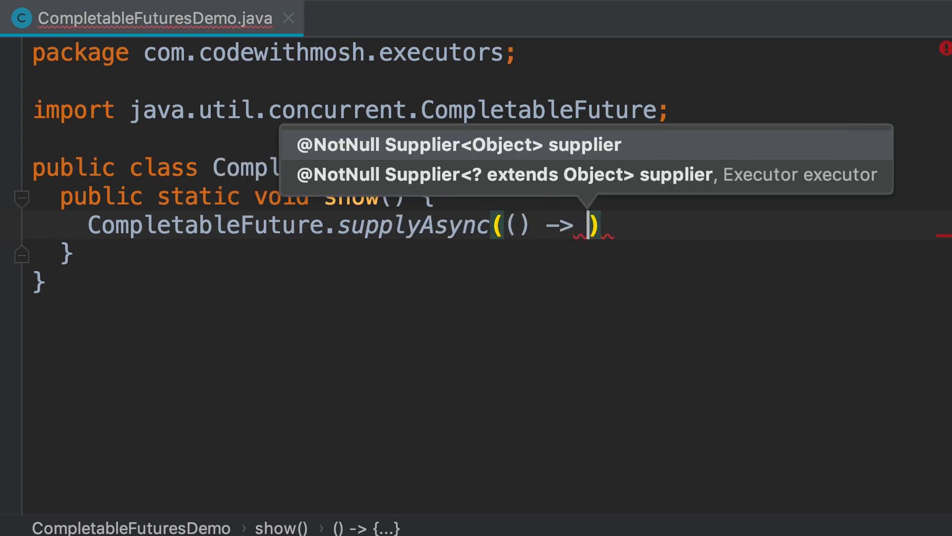
text(stem.out.println("Getting th");)
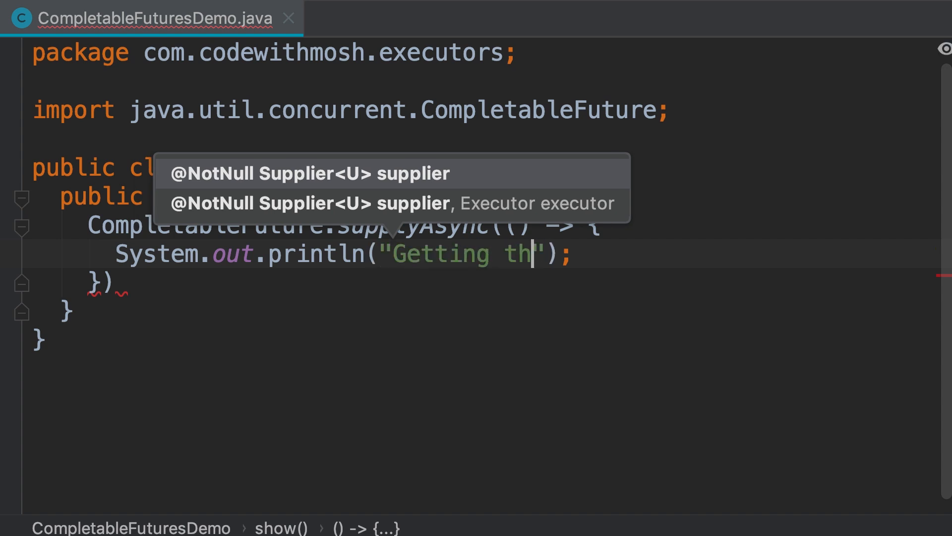
text(e current weather)
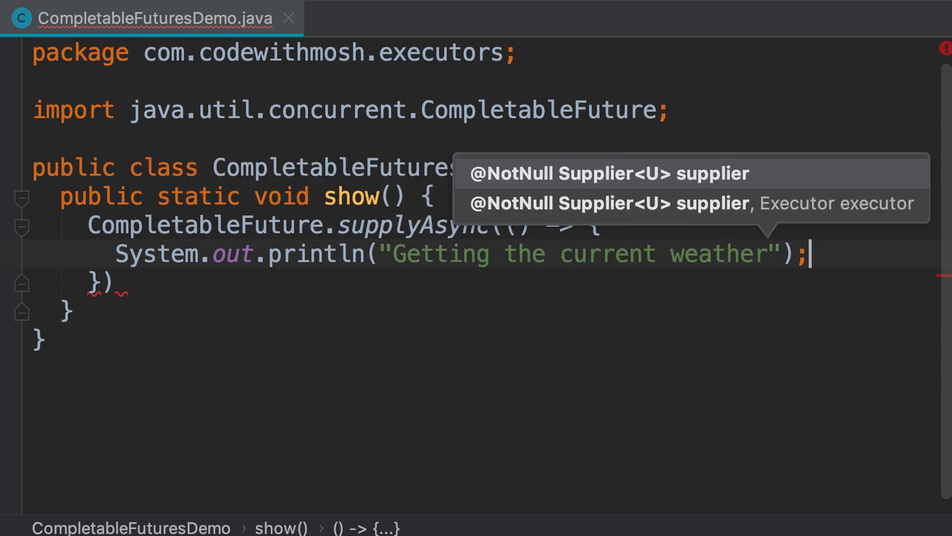
Step: Throw new IllegalStateException inside the lambda and terminate the supplyAsync call with a semicolon
text(thr)
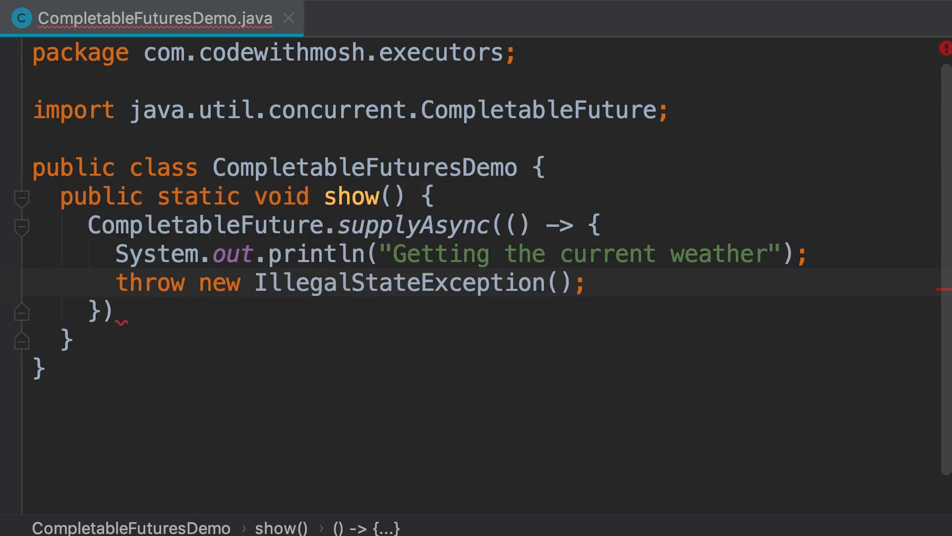
click(118, 311)
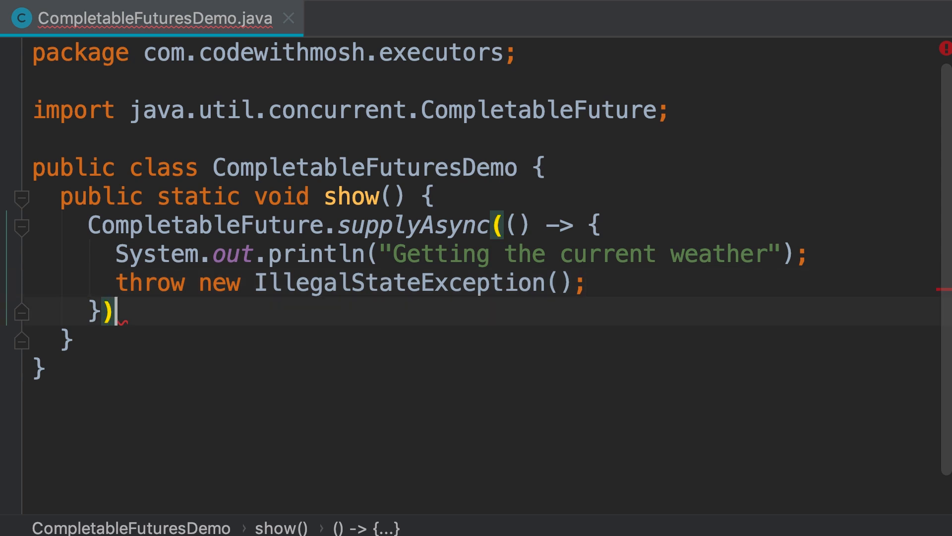
text(;)
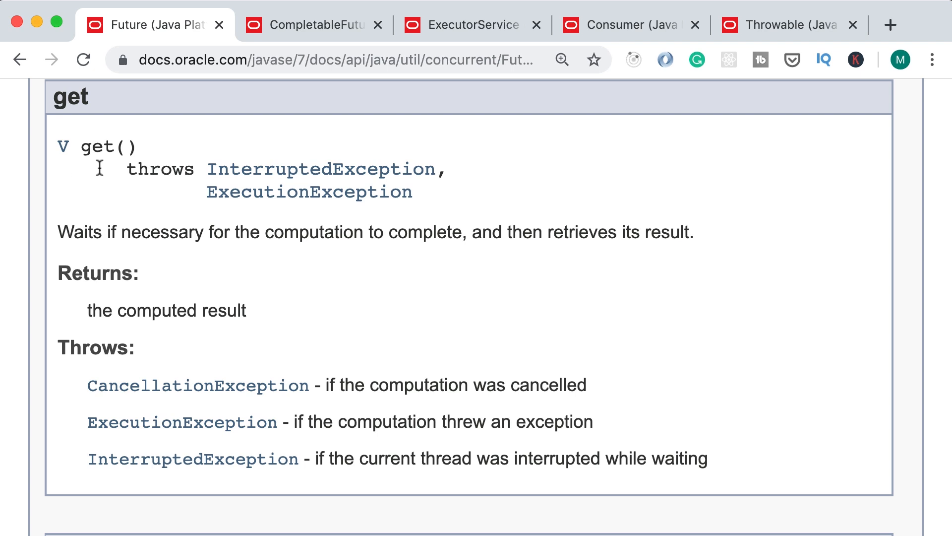
mouse_move(57, 171)
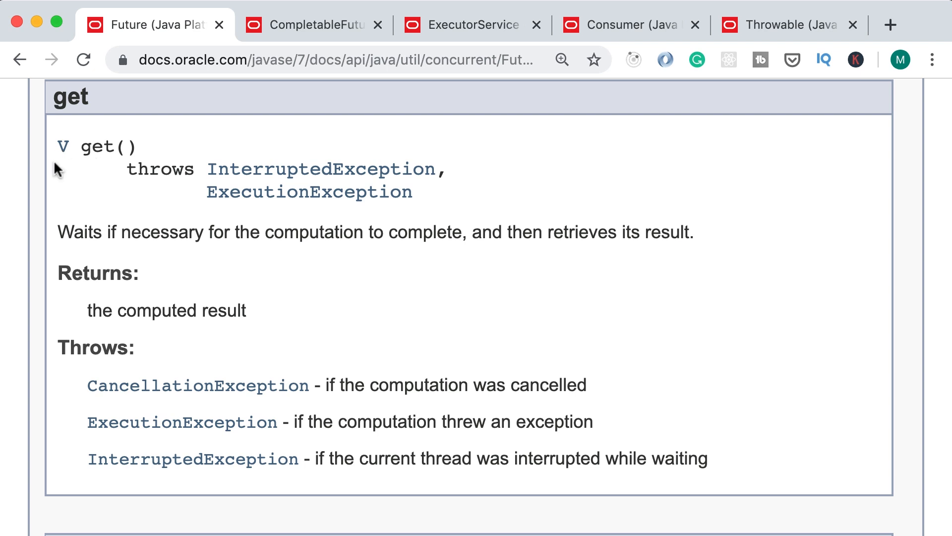
mouse_move(98, 177)
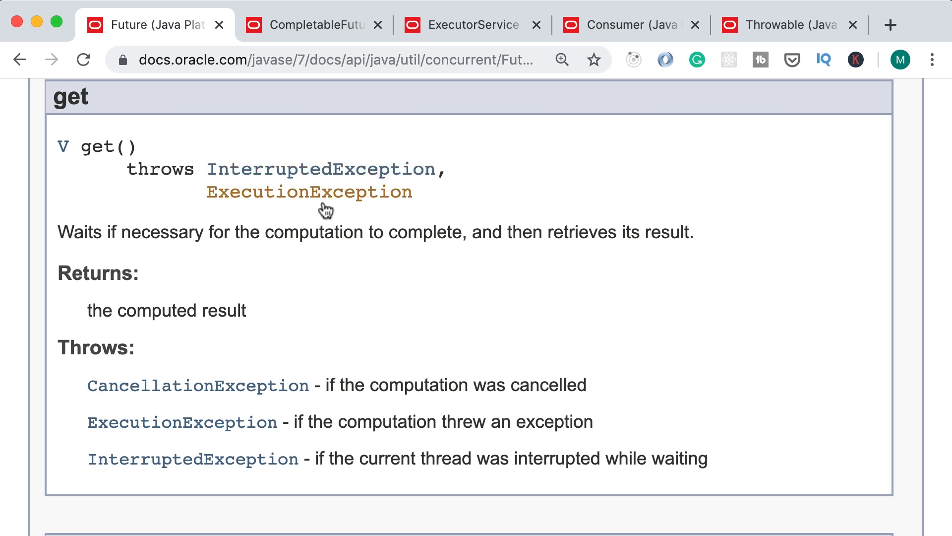
mouse_move(327, 207)
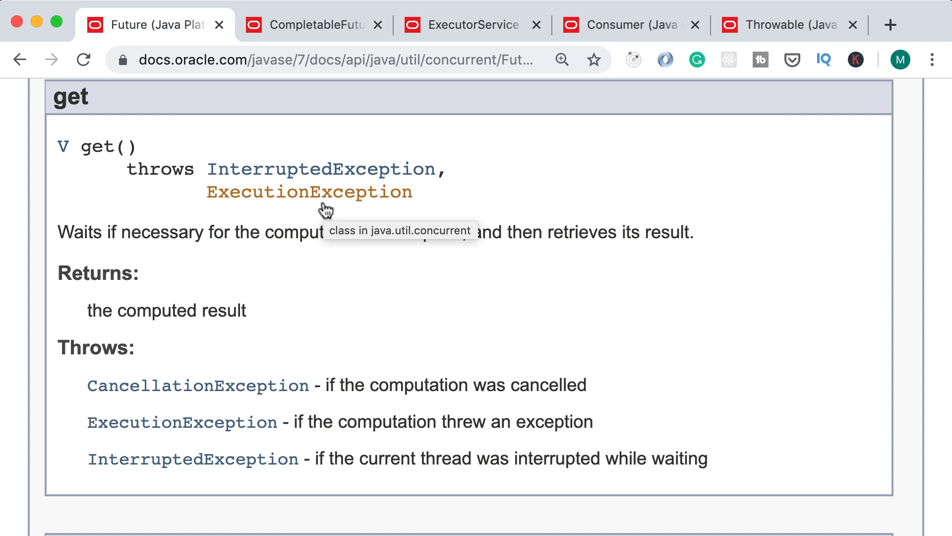
mouse_move(145, 180)
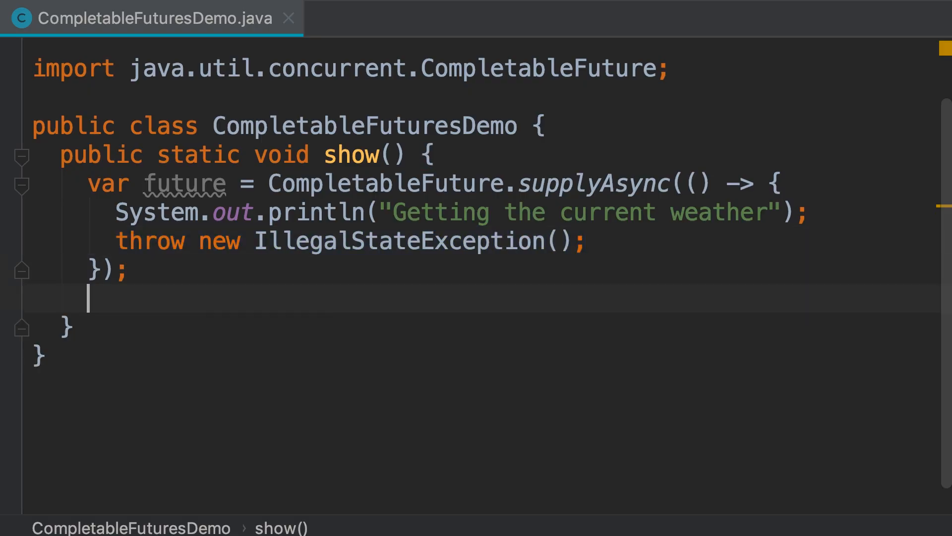
Step: Call future.get() wrapped in try/catch for InterruptedException and ExecutionException
text(future.get();)
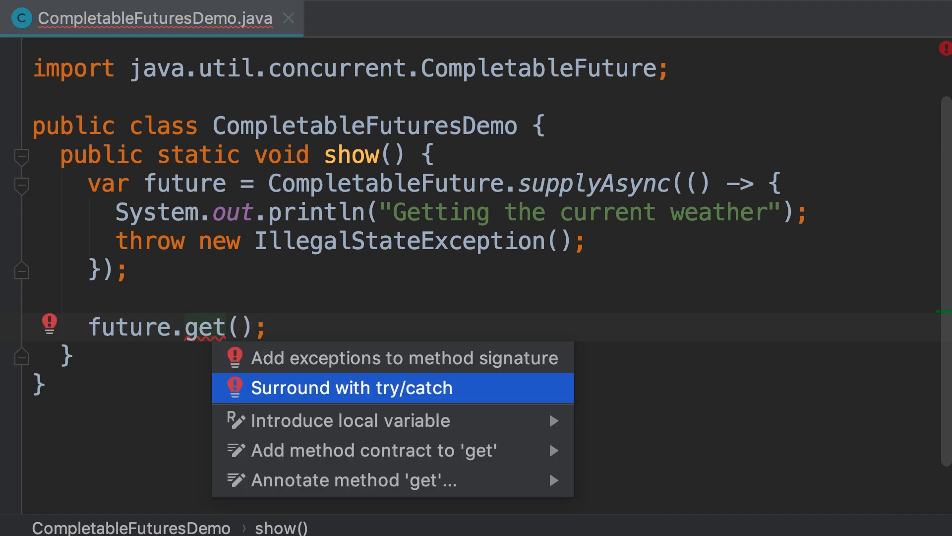
click(351, 388)
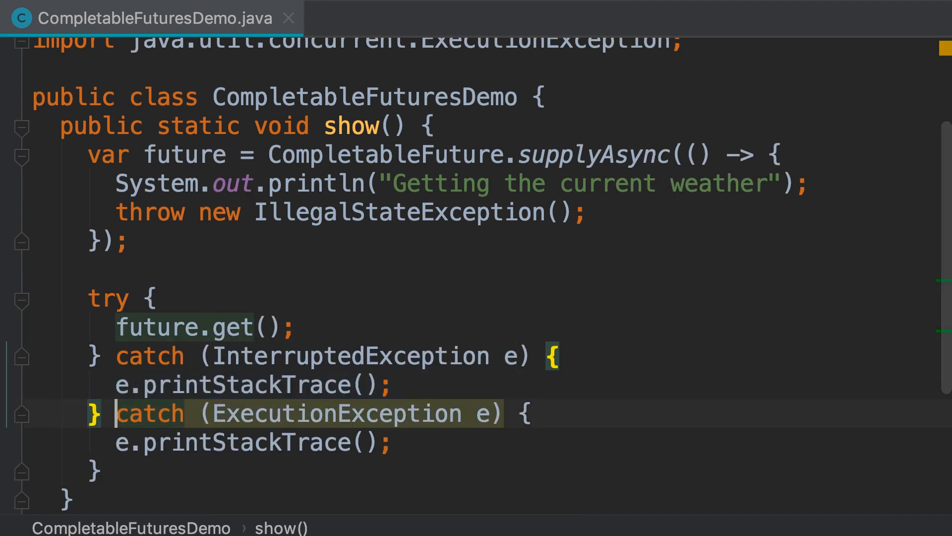
click(20, 352)
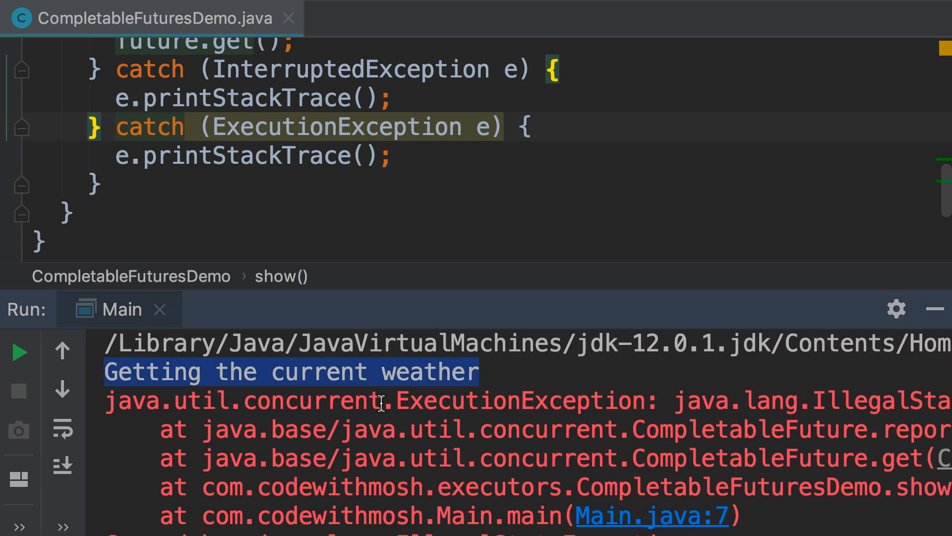
Step: Highlight the ExecutionException caused by IllegalStateException in the run output
double_click(515, 400)
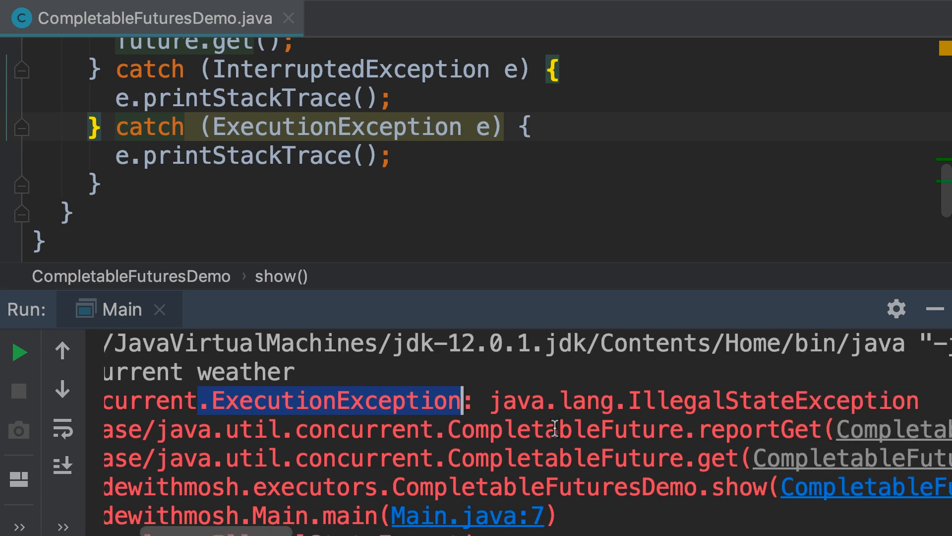
double_click(772, 401)
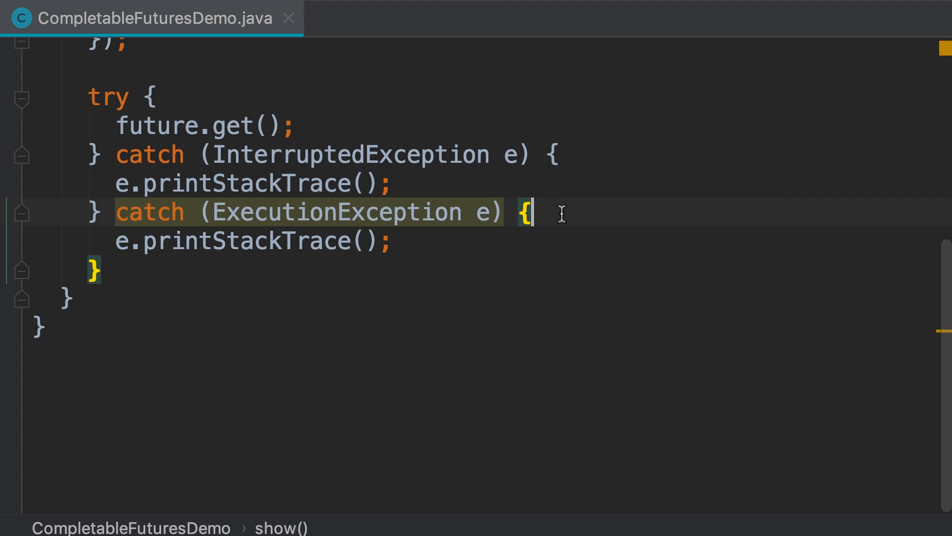
text(.)
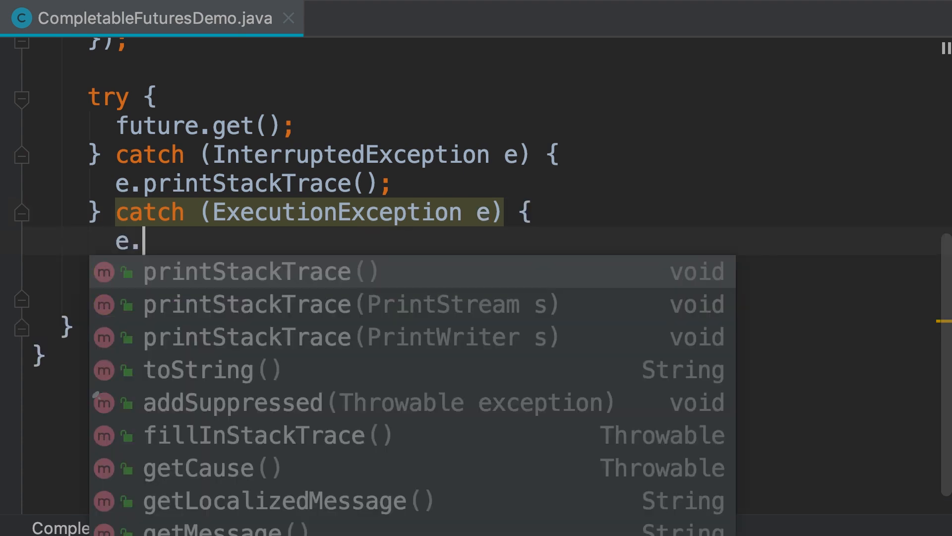
click(196, 467)
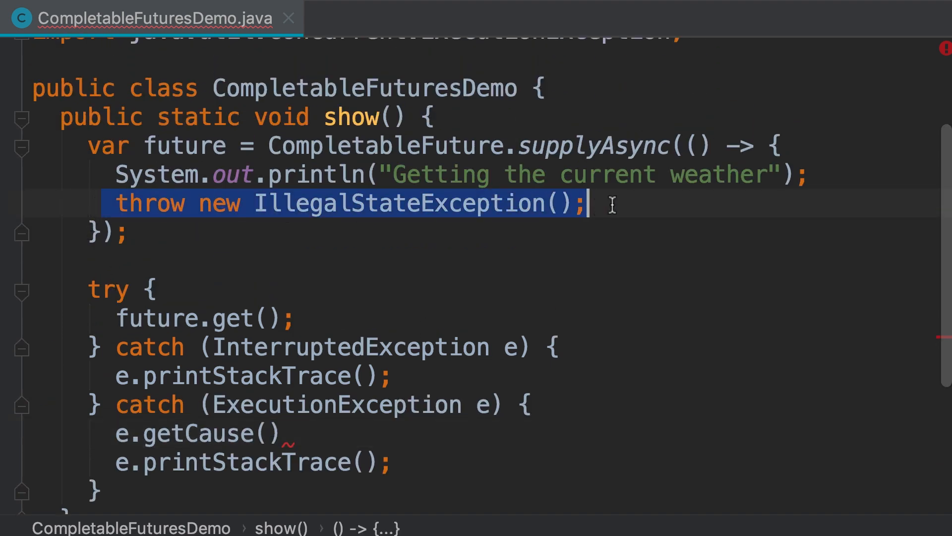
mouse_move(636, 247)
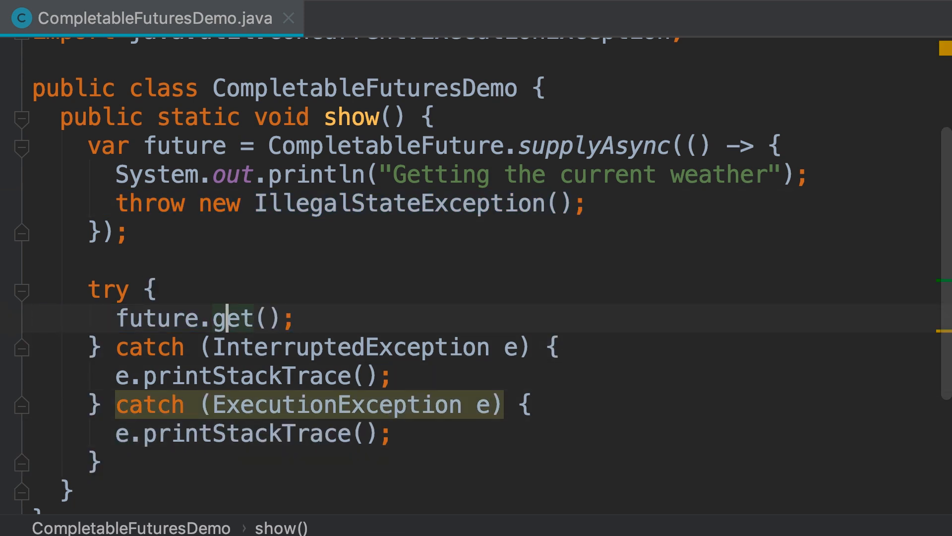
Step: Insert .exceptionally() before .get() so the call reads future.exceptionally().get()
text(exceptionally().)
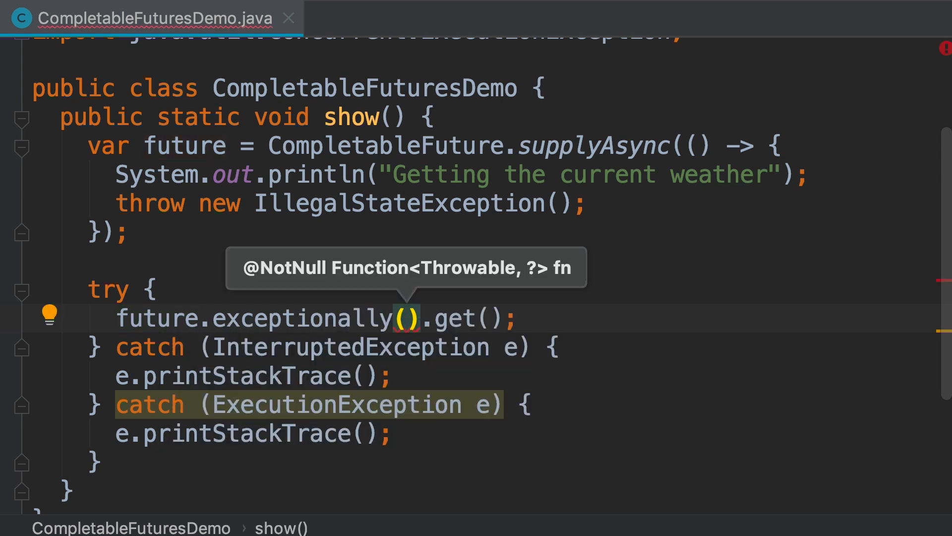
mouse_move(425, 267)
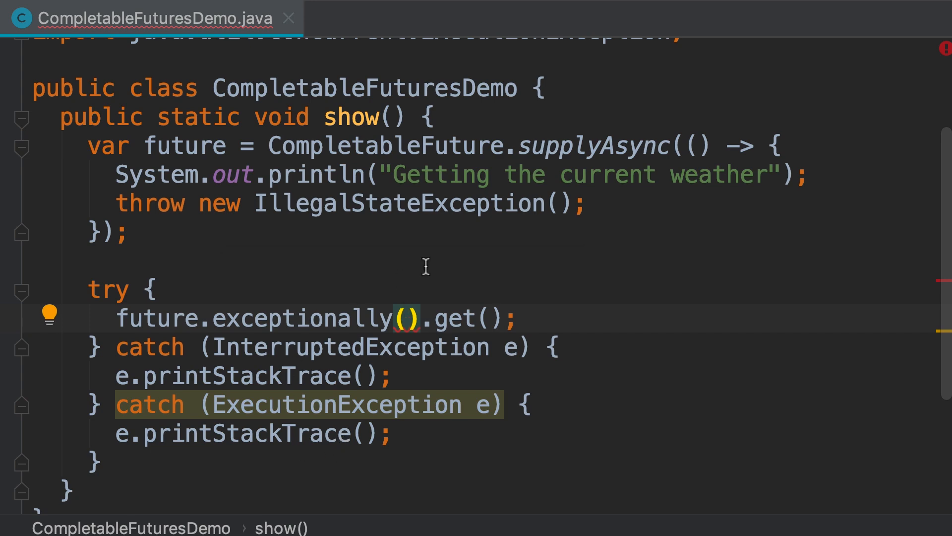
mouse_move(405, 318)
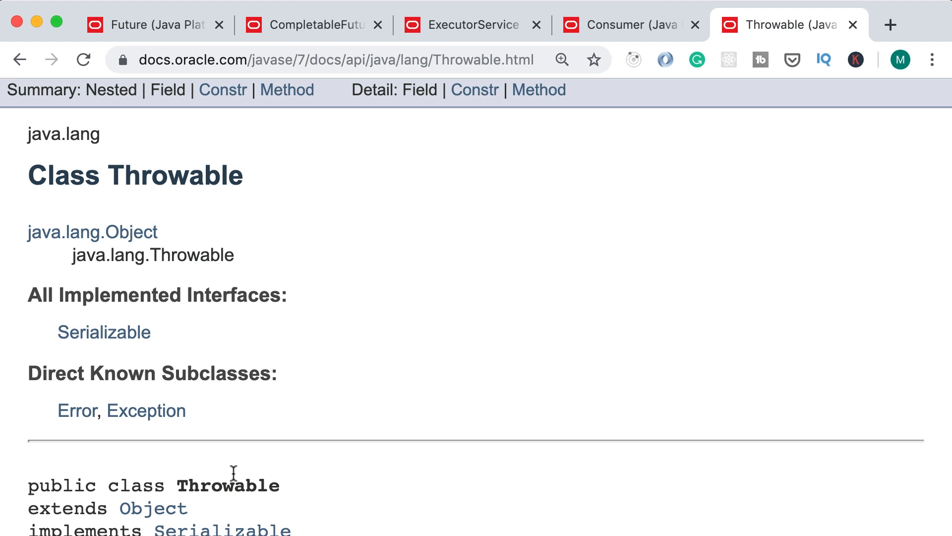
mouse_move(140, 427)
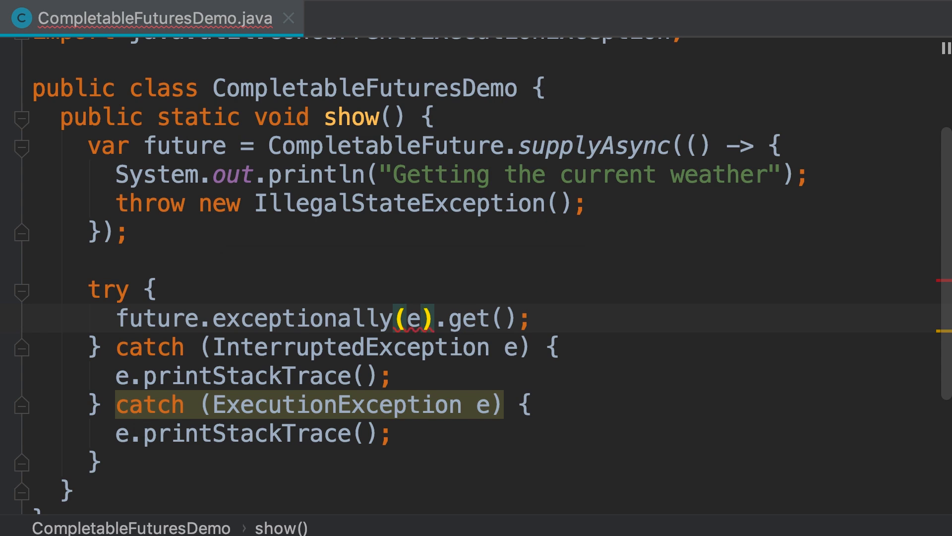
Step: Pass ex -> 1 to exceptionally, print temperature, and run to output 1 with exit code 0
text(ex -> 1)
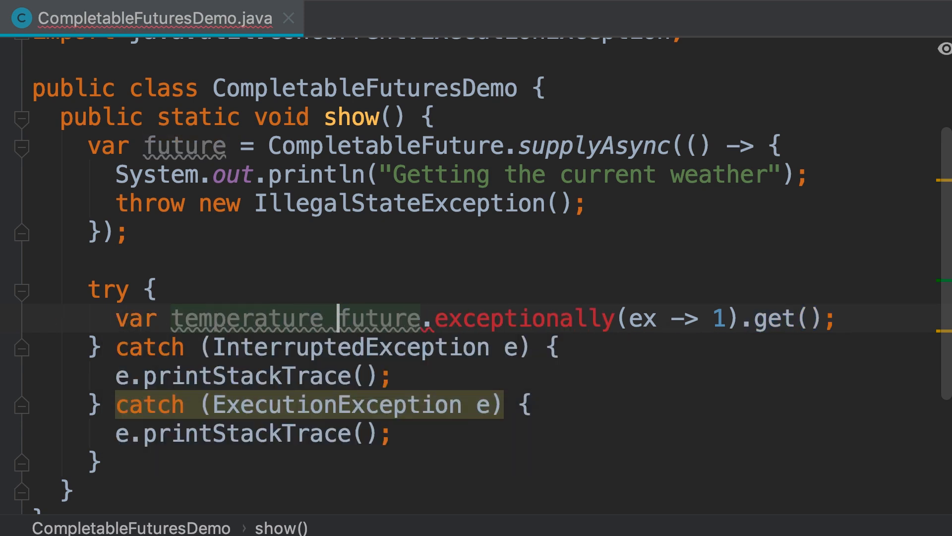
text(System.out.println(t);)
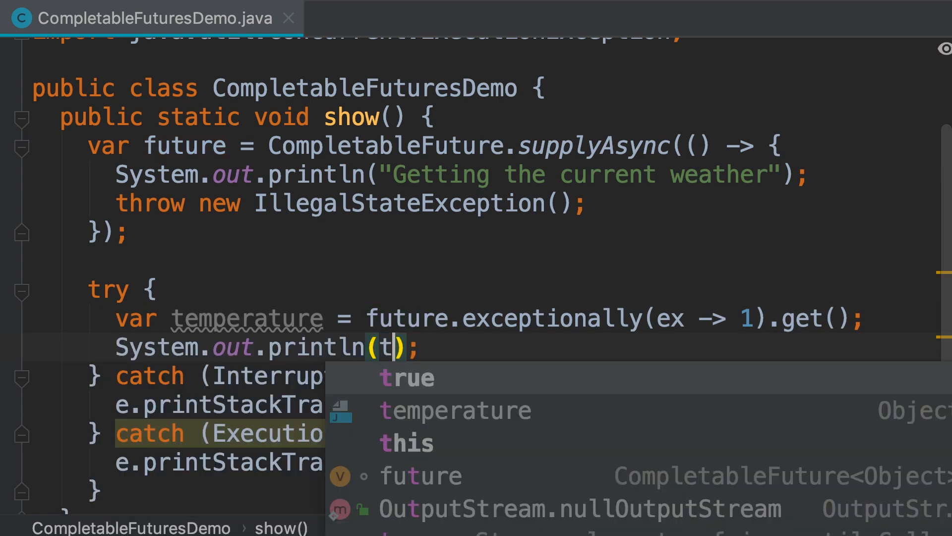
click(455, 410)
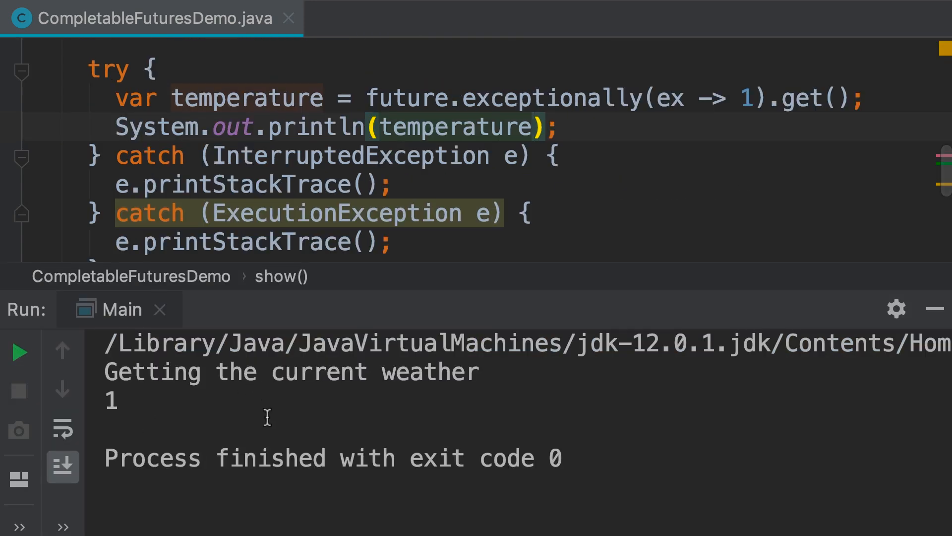
click(534, 128)
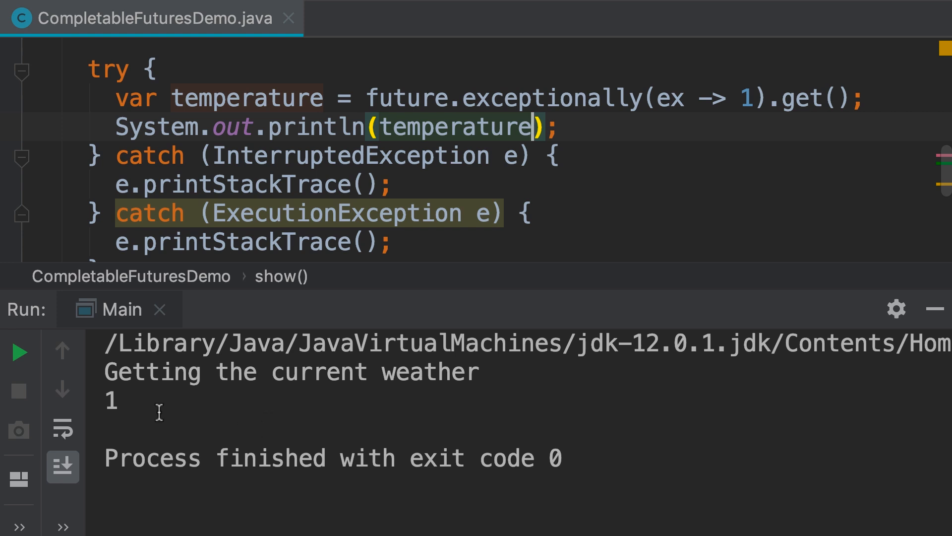